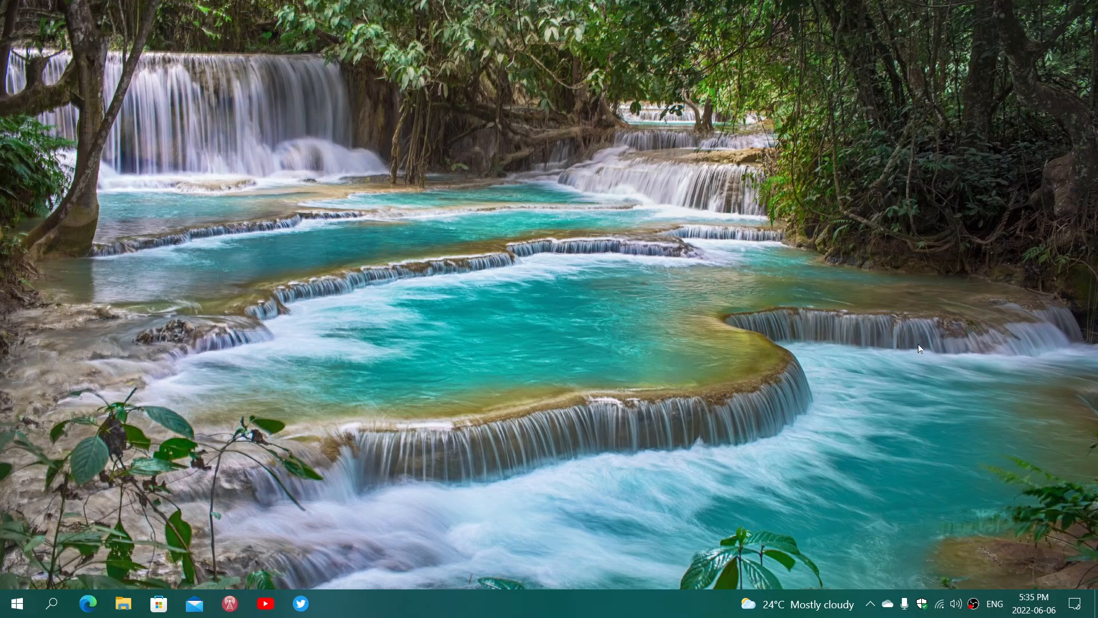
mouse_move(933, 546)
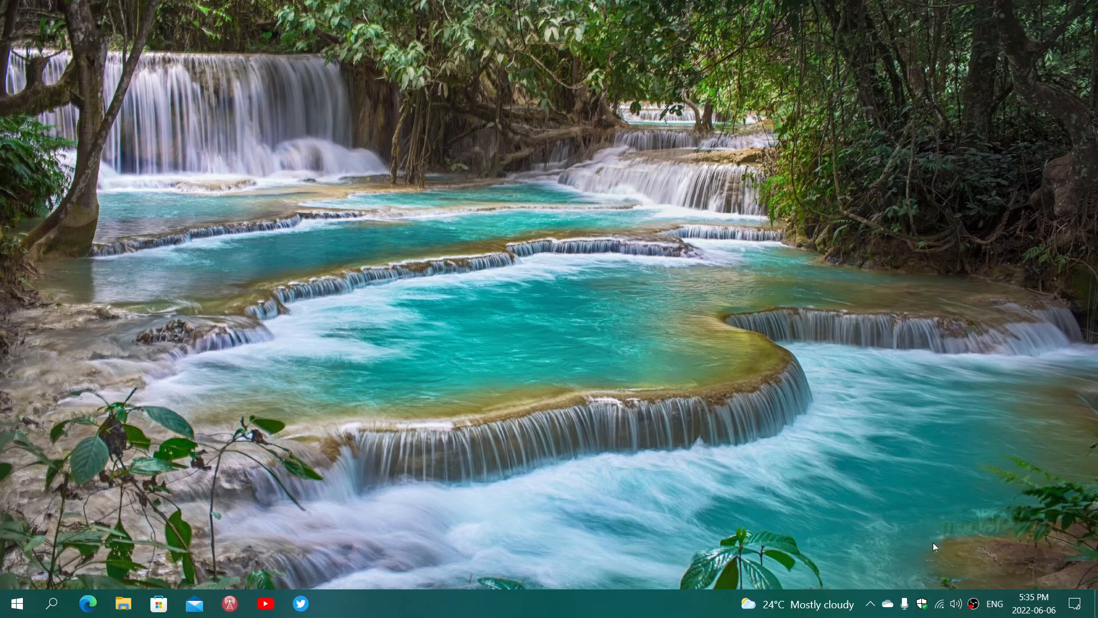
mouse_move(819, 471)
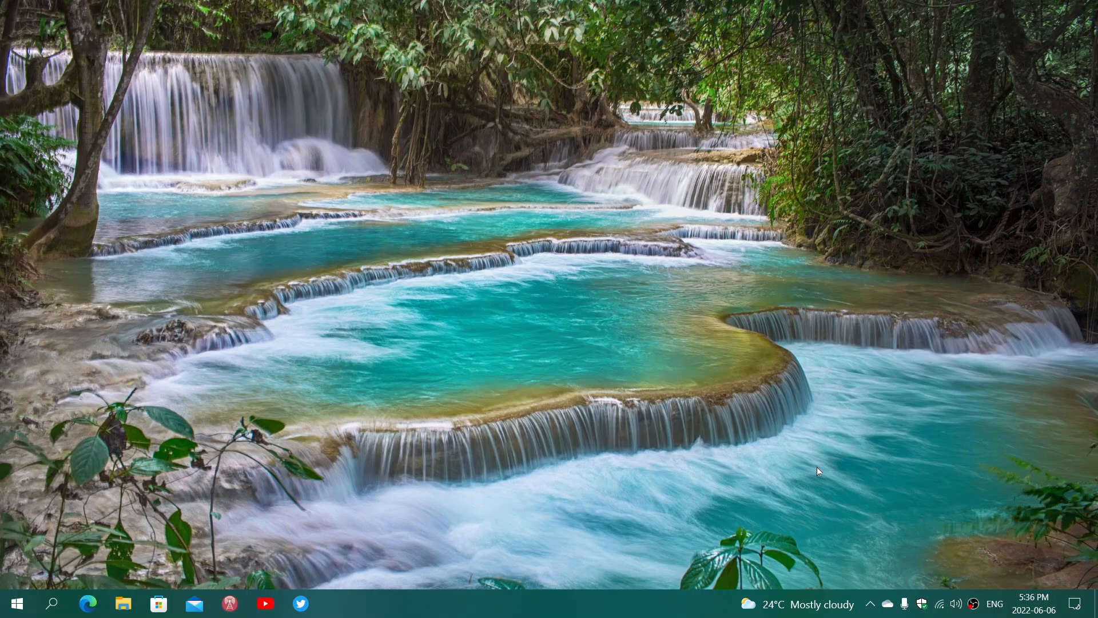
mouse_move(798, 428)
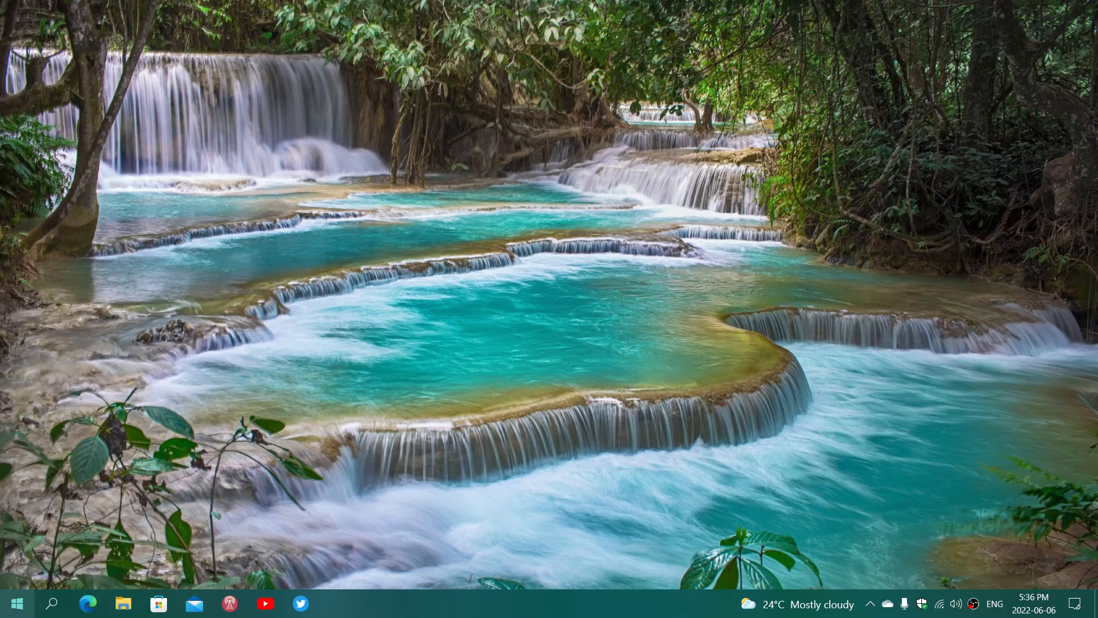
Bring up the Start menu from the taskbar and dismiss it again
left_click(22, 604)
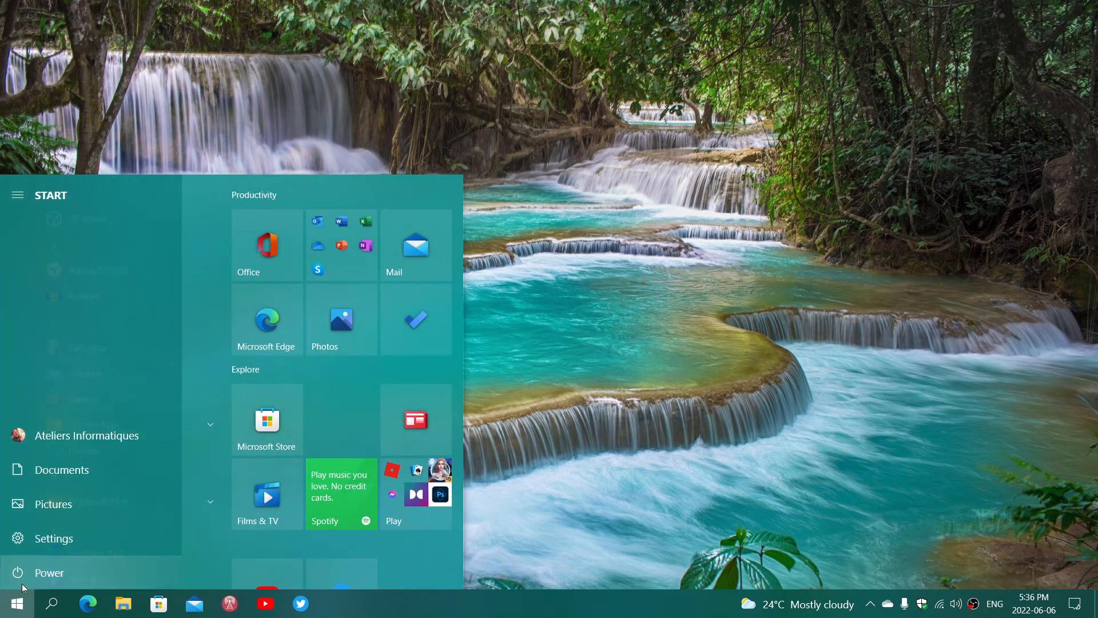
left_click(48, 571)
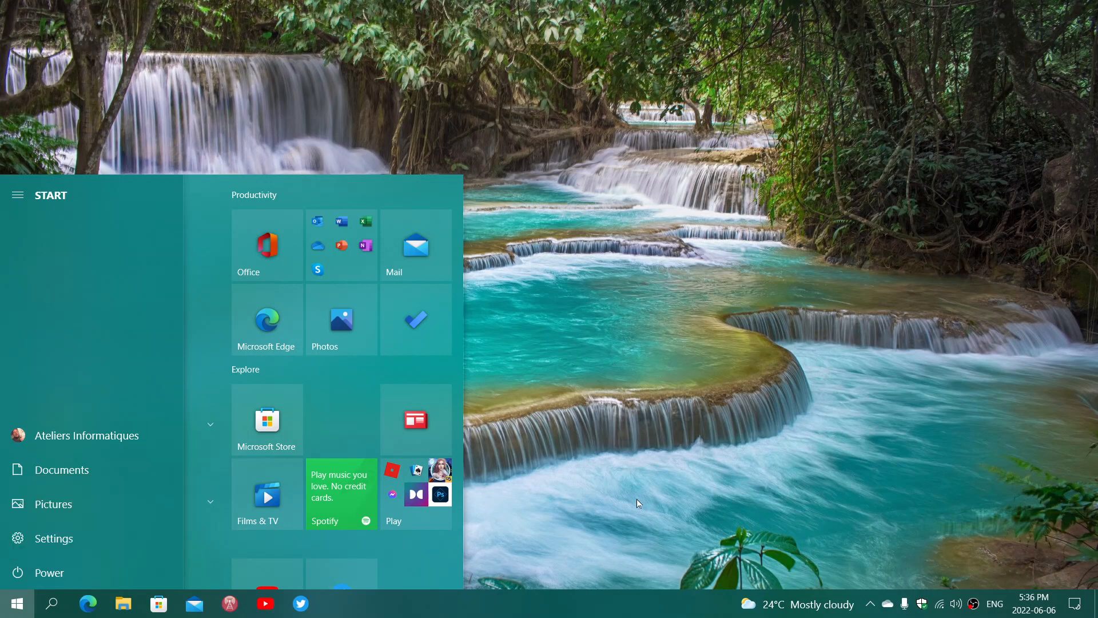
left_click(639, 503)
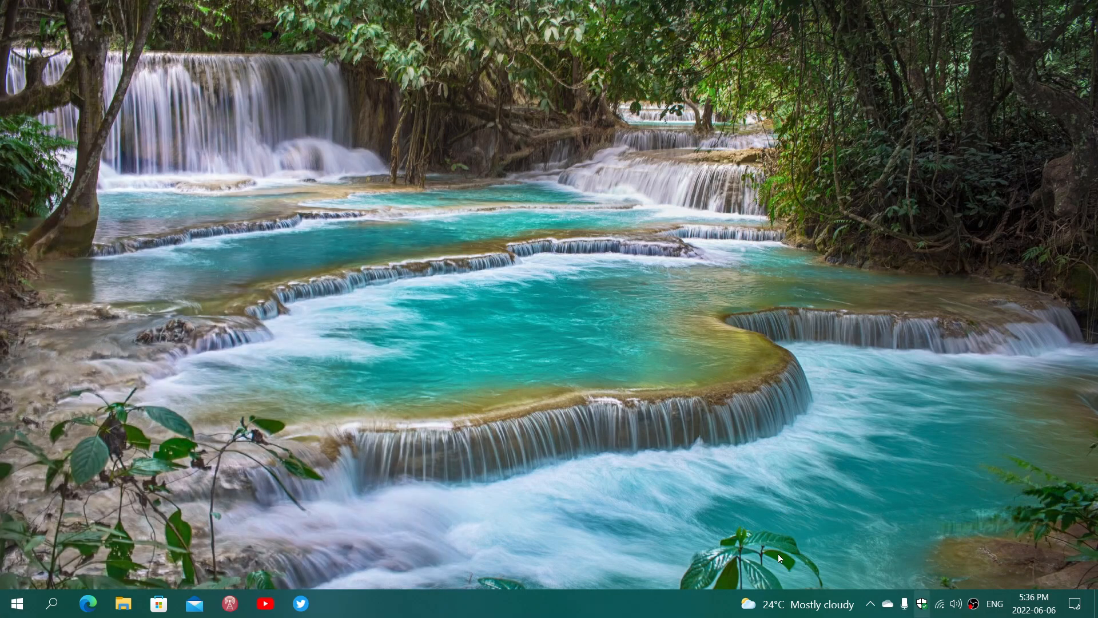
mouse_move(679, 514)
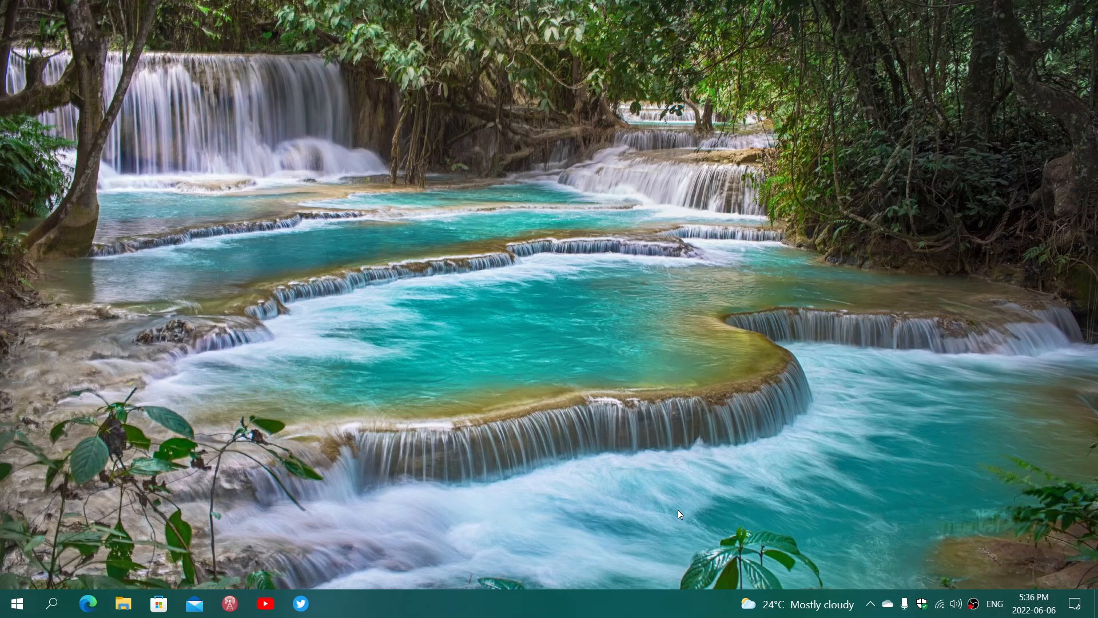
mouse_move(2, 601)
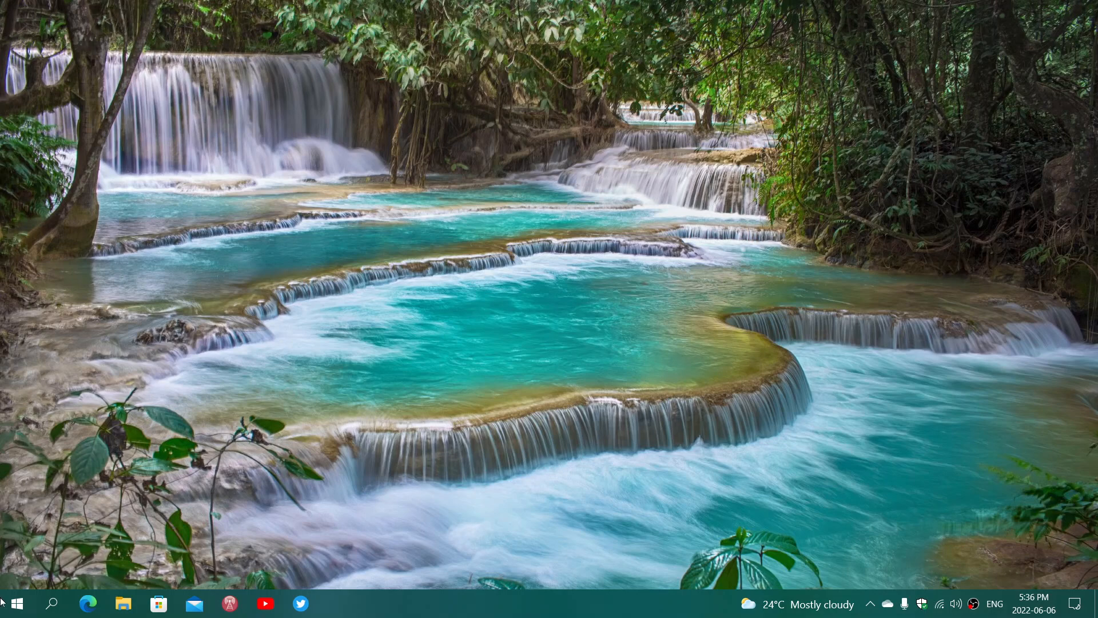
Reopen the Start menu and expand its left pane to show shortcut names
left_click(16, 604)
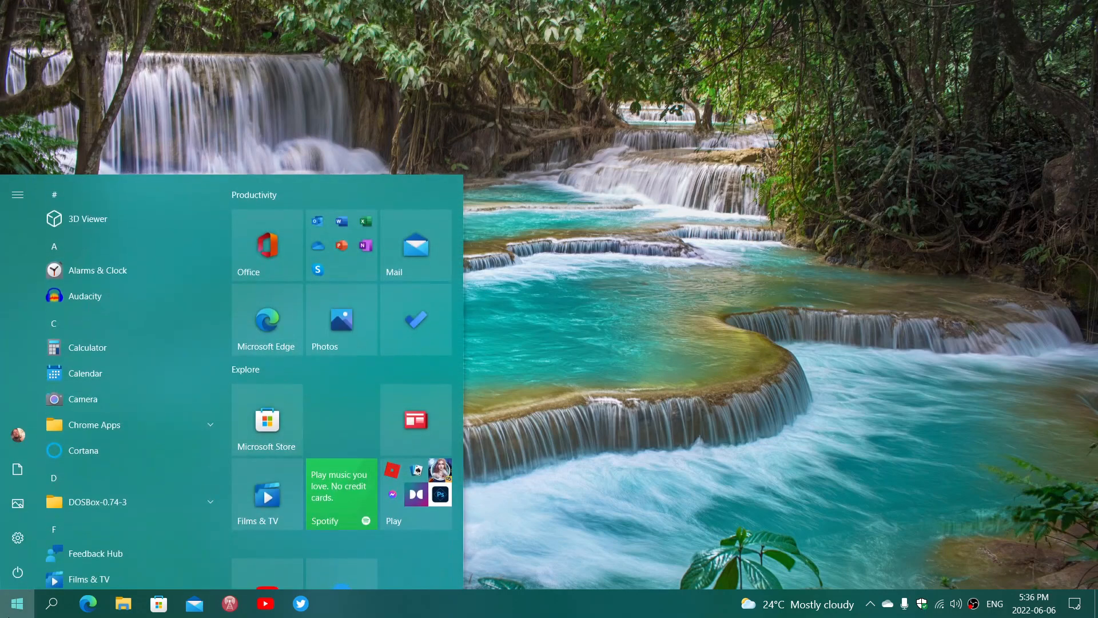
left_click(18, 194)
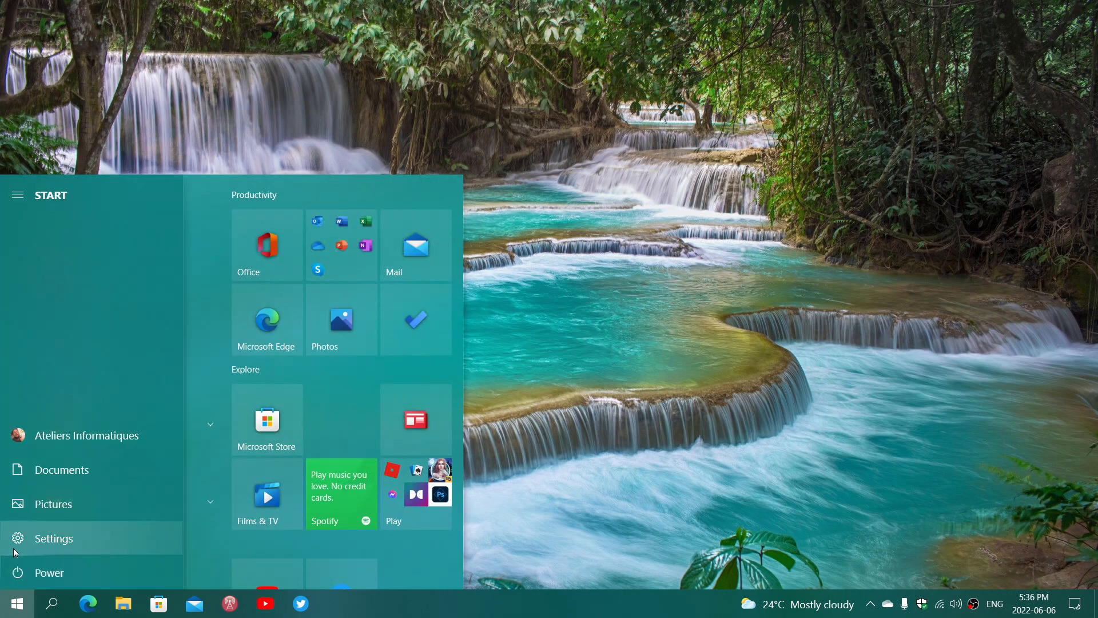
Reach the Windows Update Advanced options page via Settings > Update & Security
left_click(53, 537)
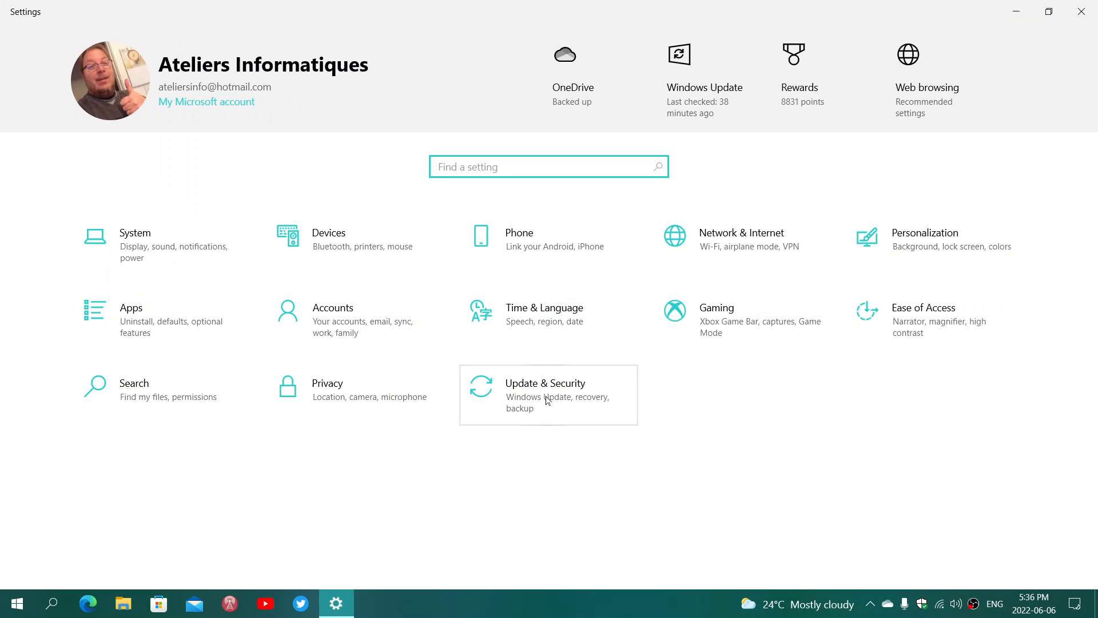
left_click(544, 394)
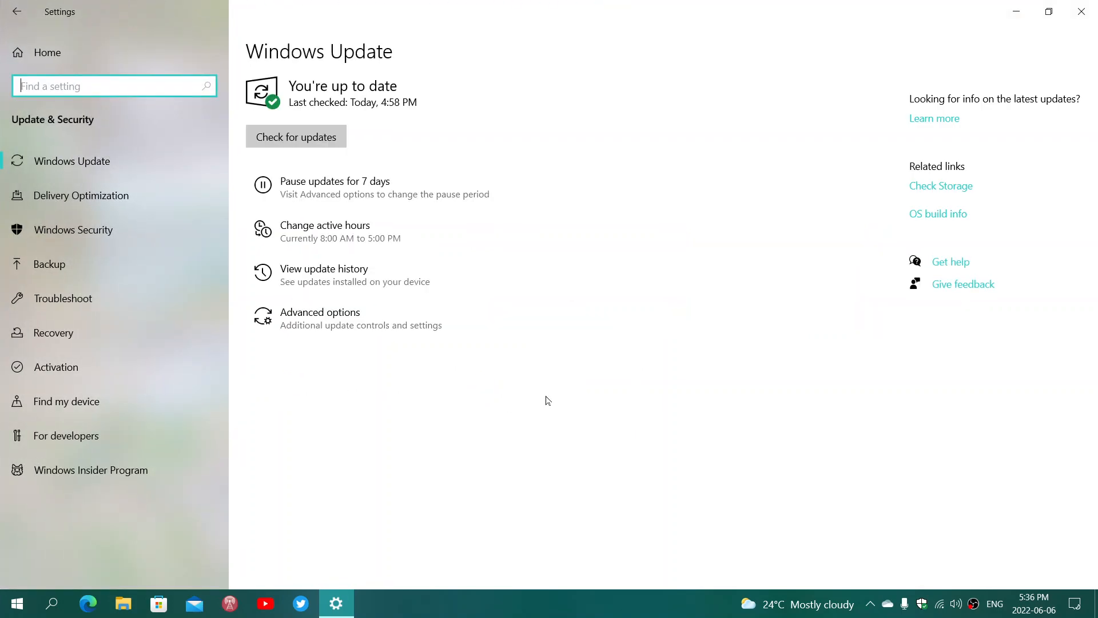
left_click(321, 311)
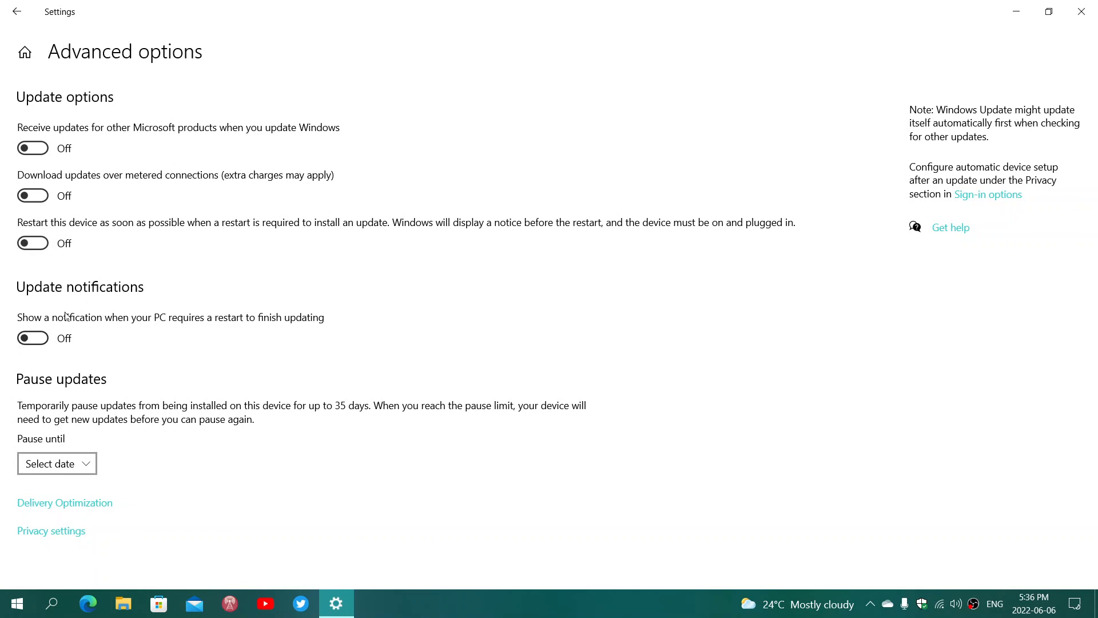
Switch 'Show a notification when your PC requires a restart' On, then close Settings
left_click(32, 338)
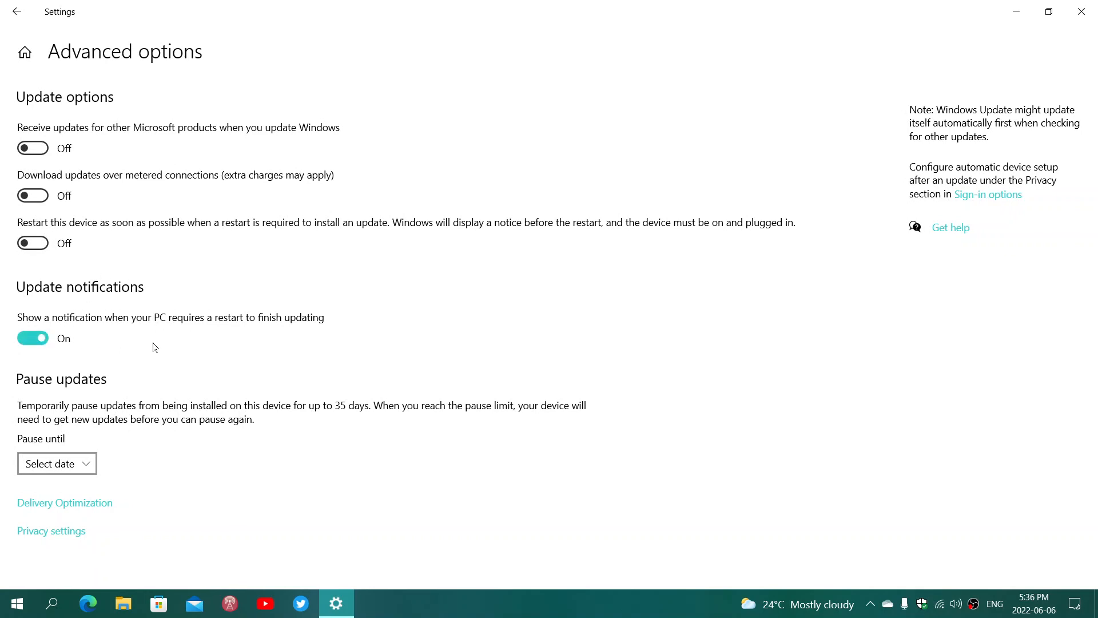
mouse_move(105, 330)
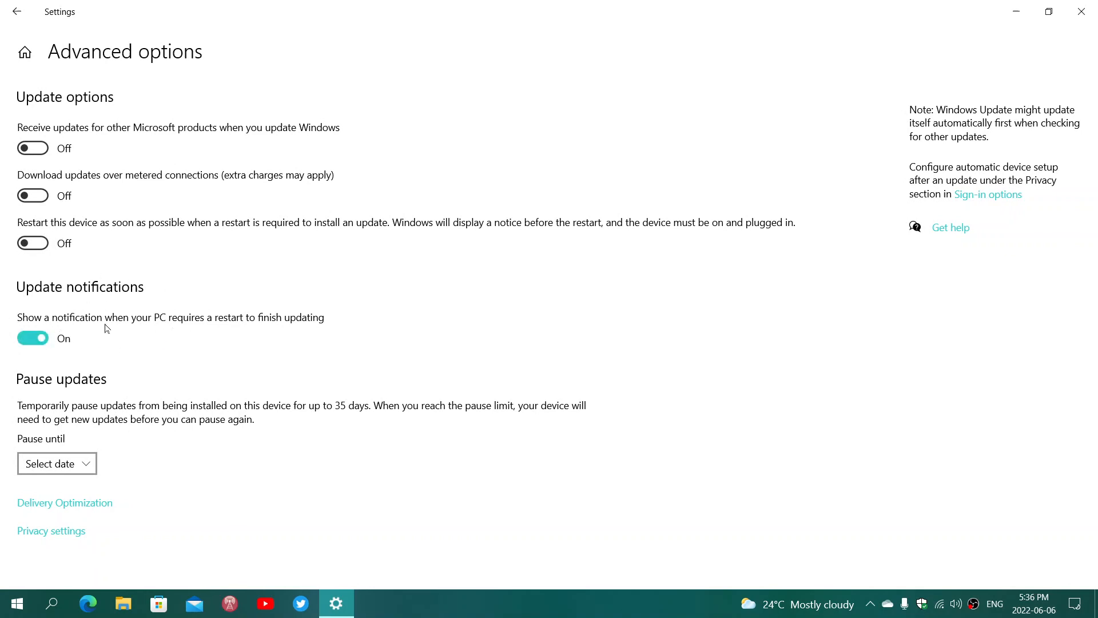
mouse_move(311, 330)
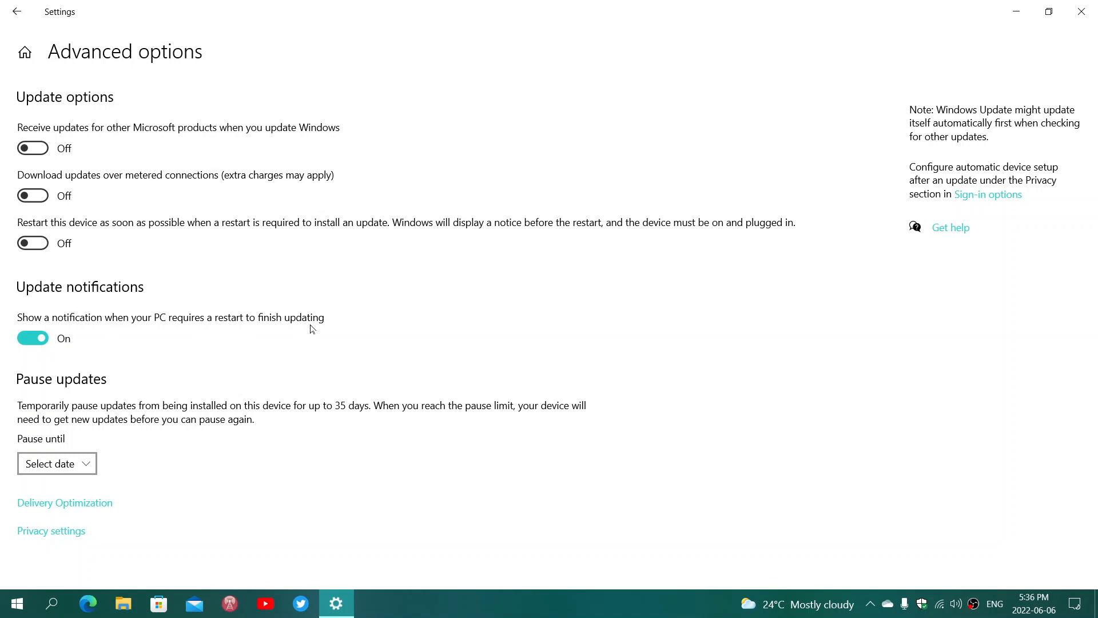
mouse_move(485, 375)
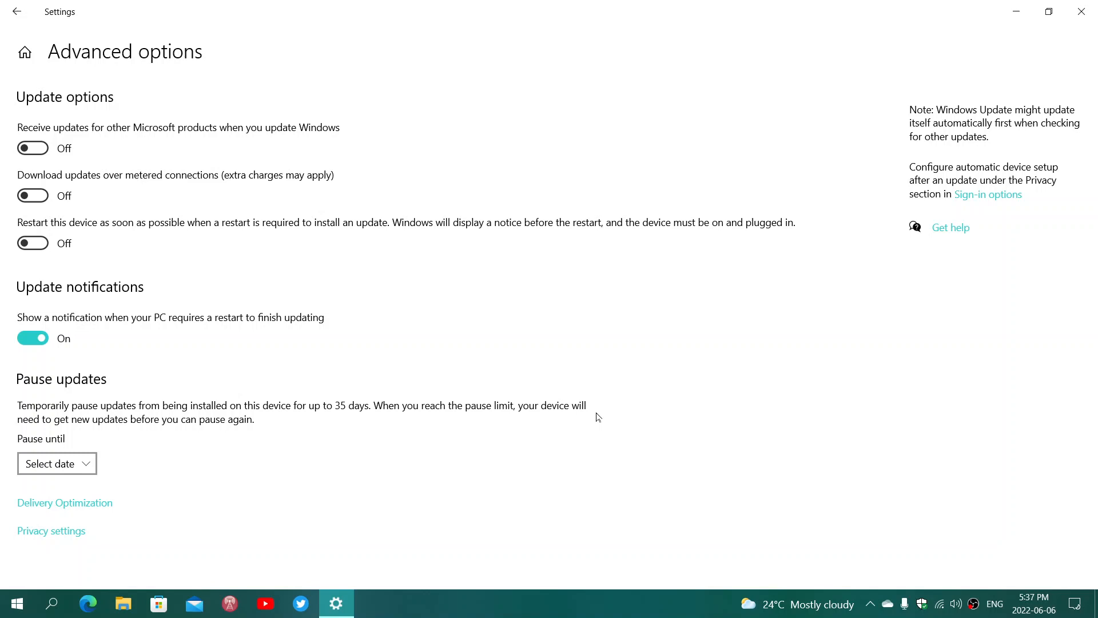
mouse_move(579, 387)
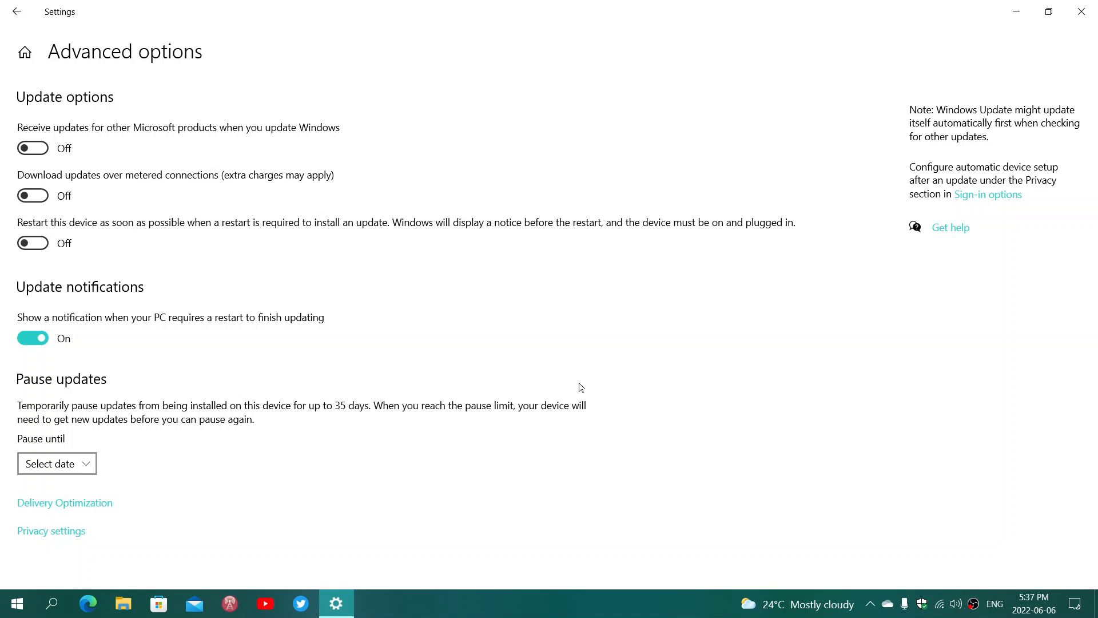
mouse_move(518, 344)
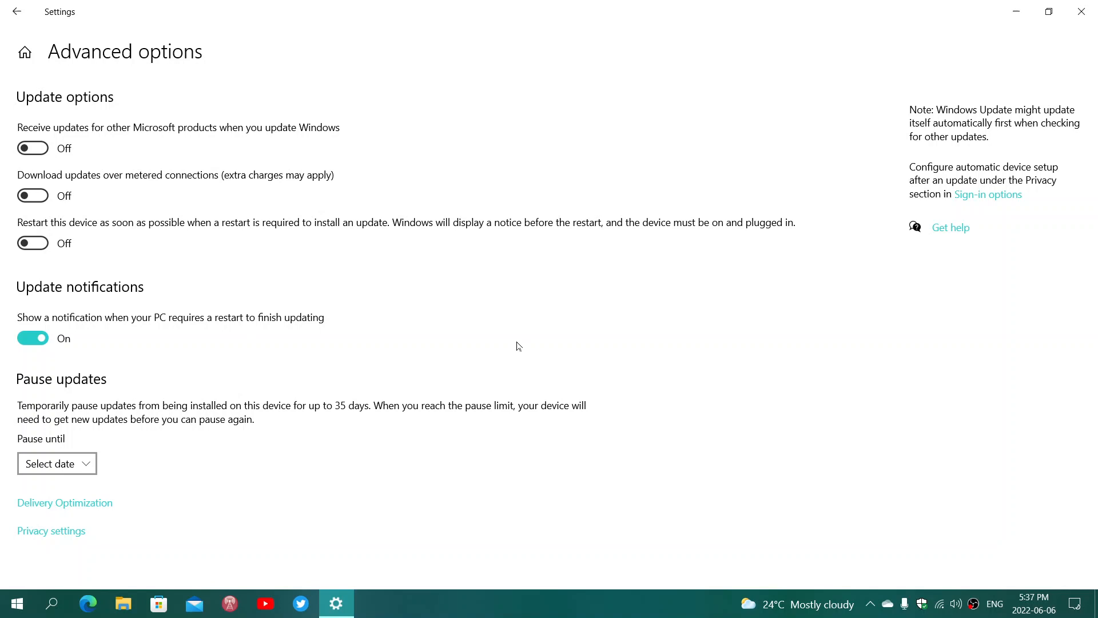
mouse_move(87, 233)
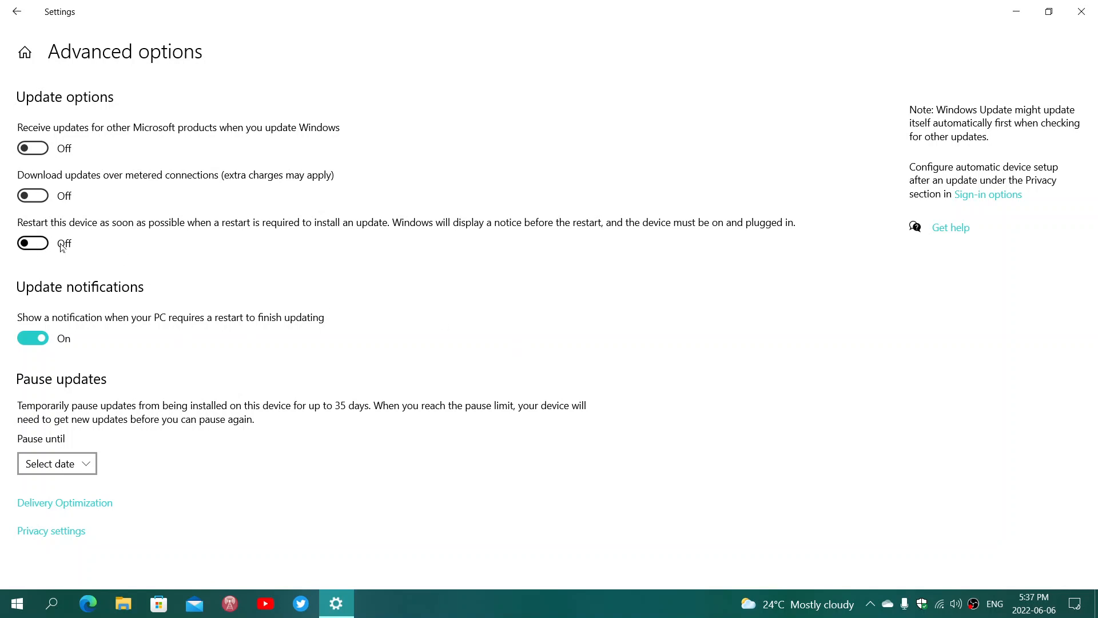
mouse_move(232, 263)
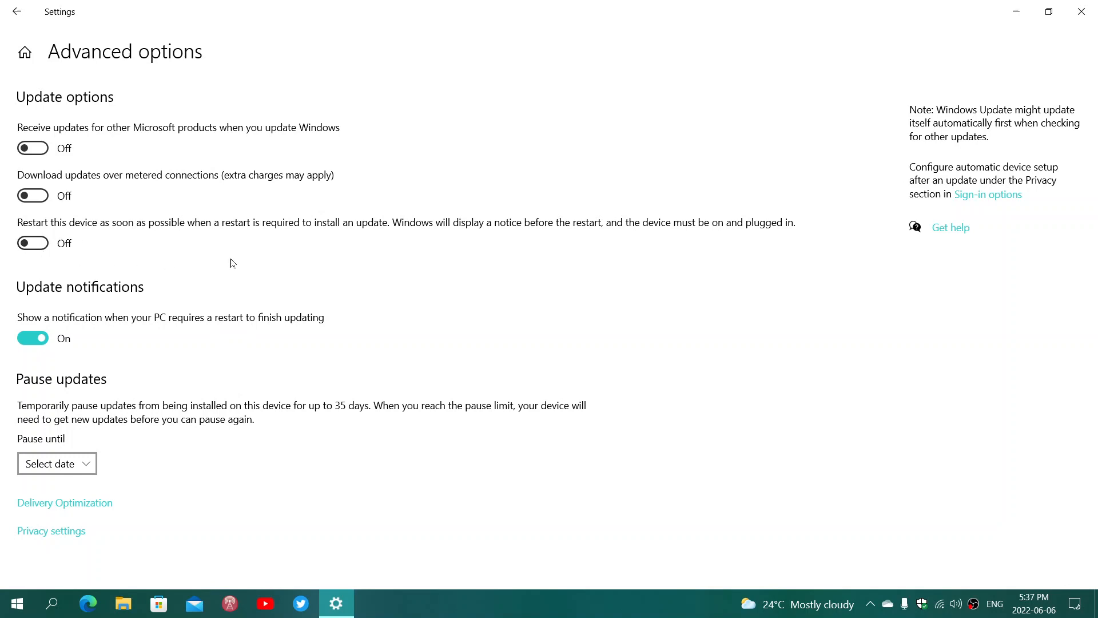
mouse_move(475, 371)
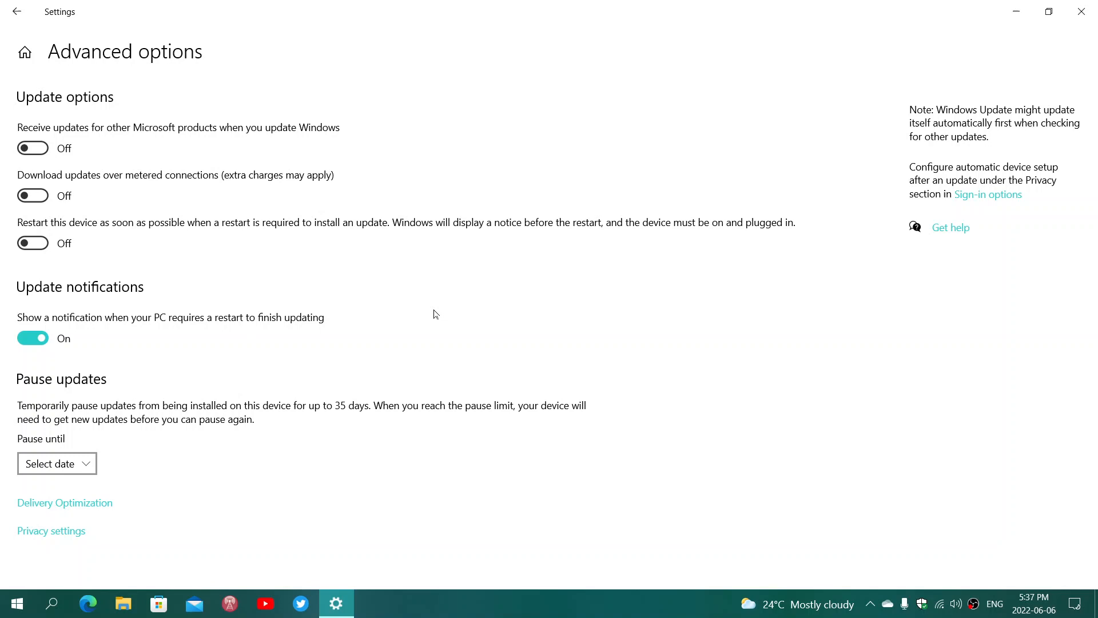
mouse_move(291, 275)
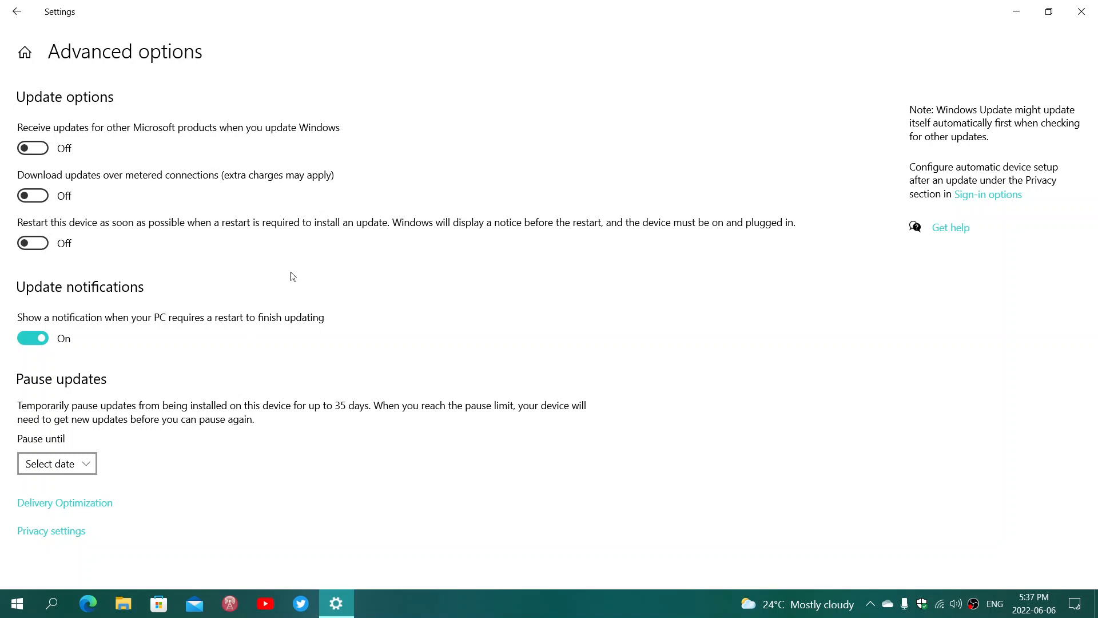
mouse_move(114, 229)
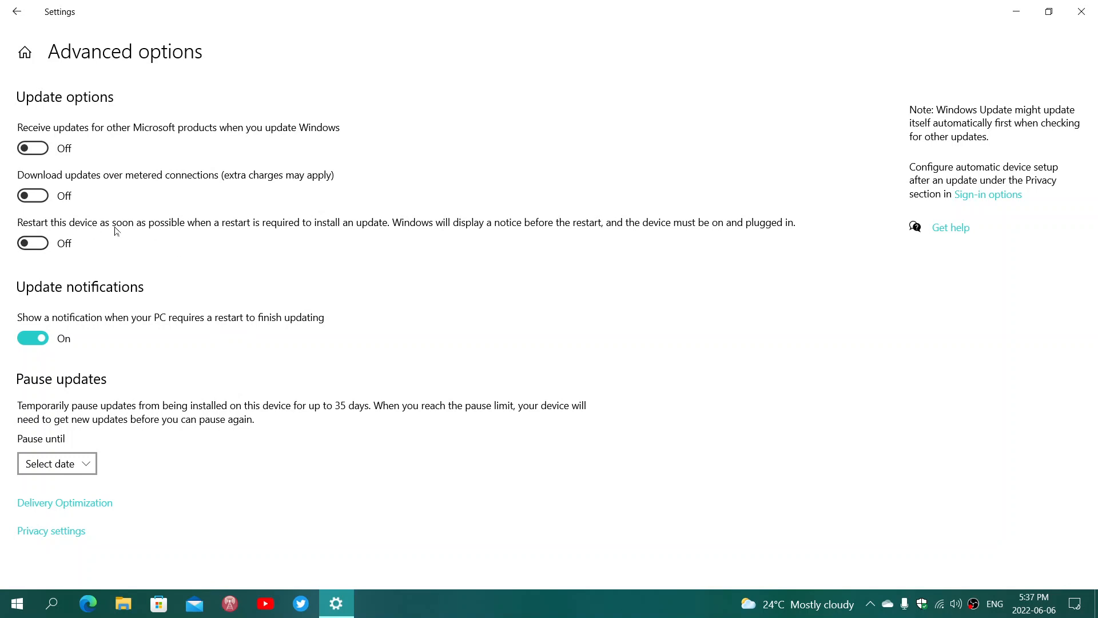
mouse_move(122, 266)
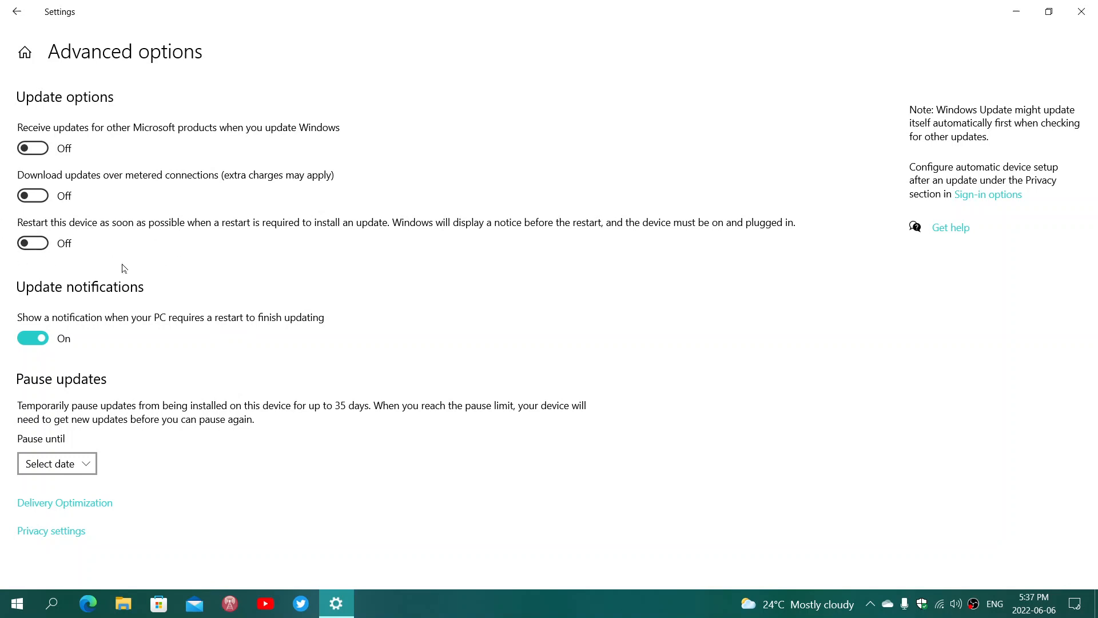
mouse_move(579, 338)
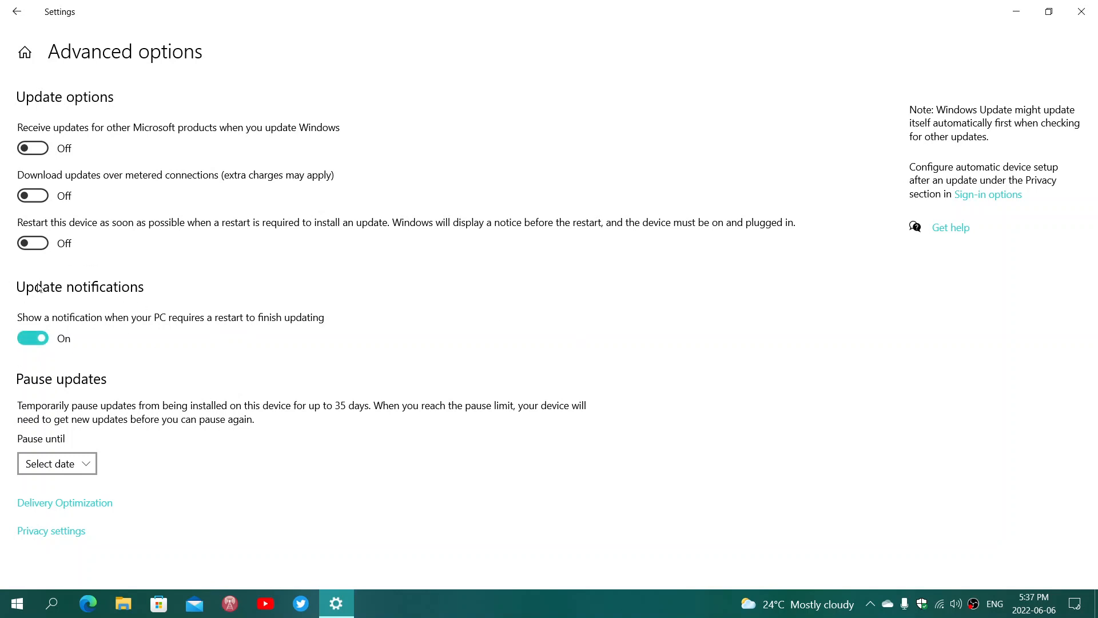
mouse_move(533, 369)
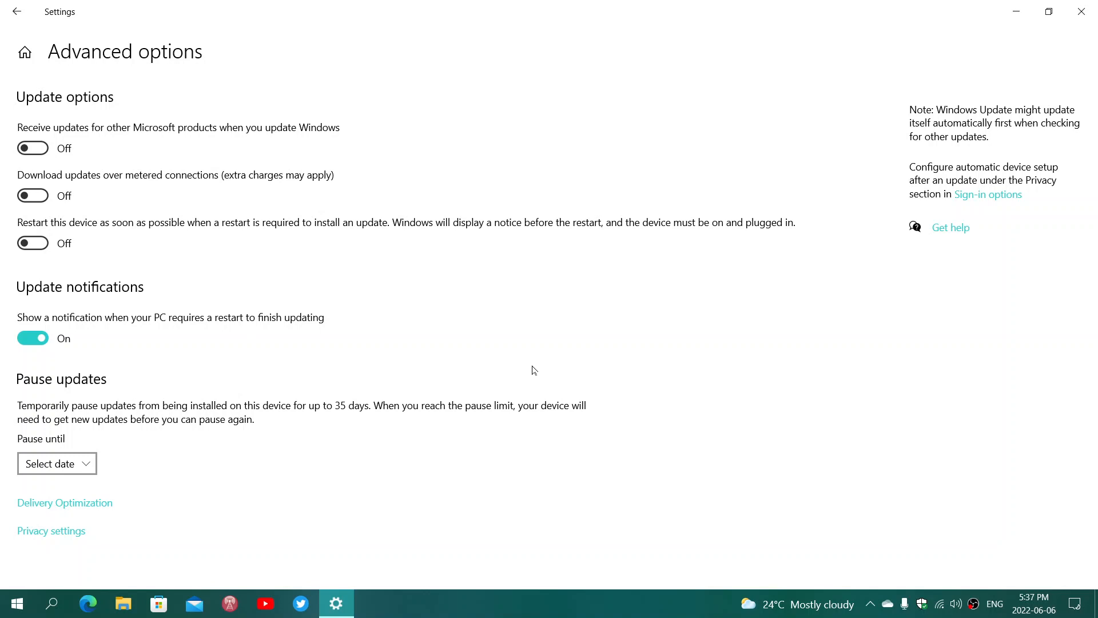
mouse_move(80, 374)
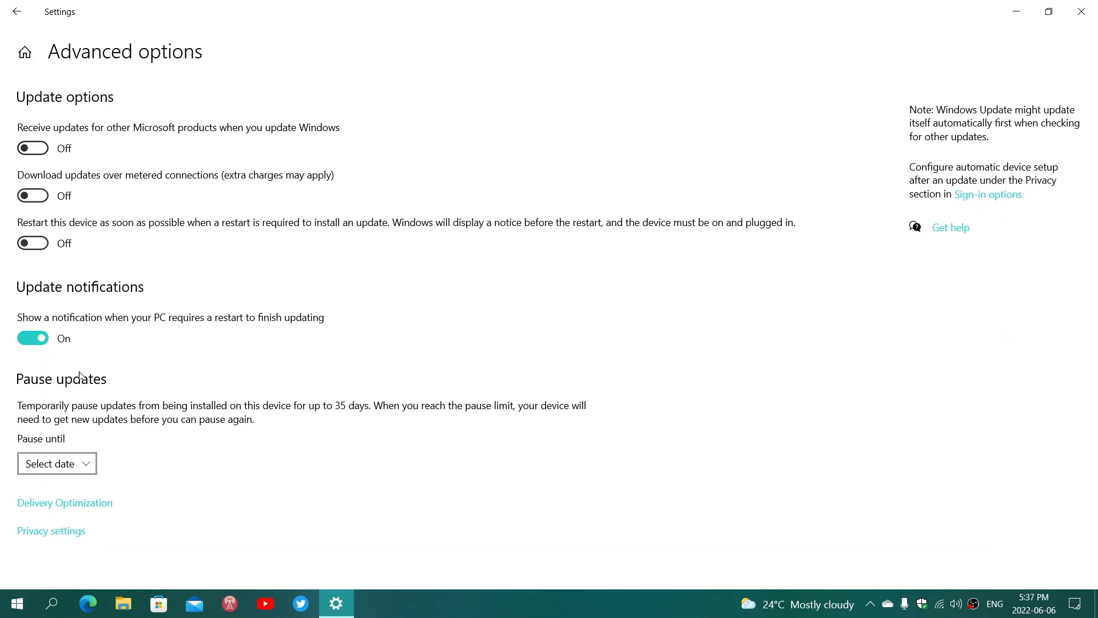
mouse_move(592, 372)
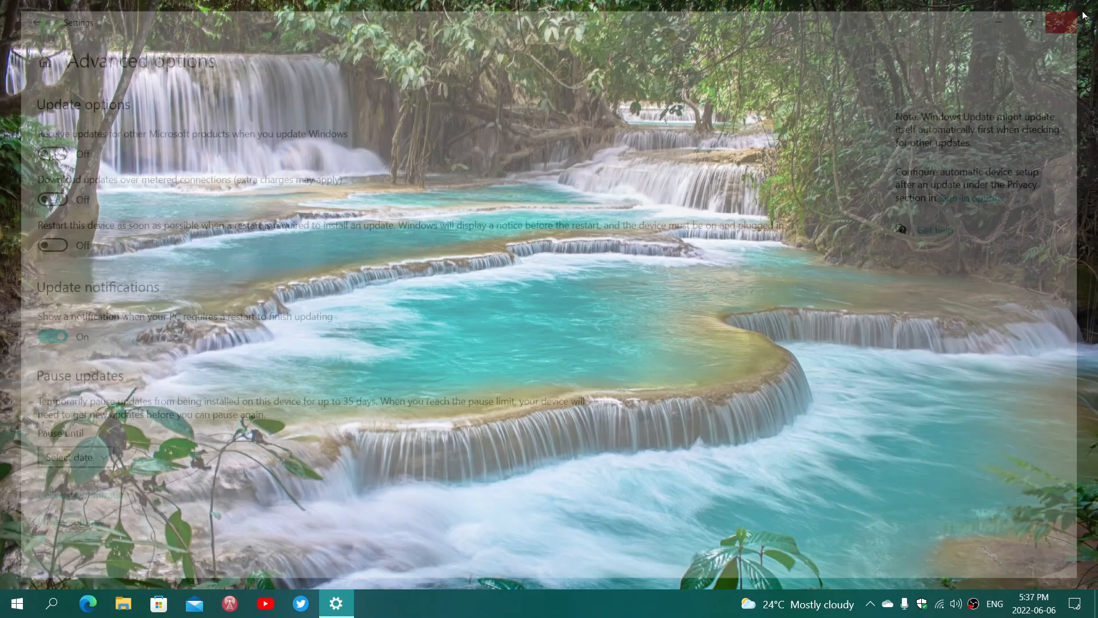
left_click(1061, 21)
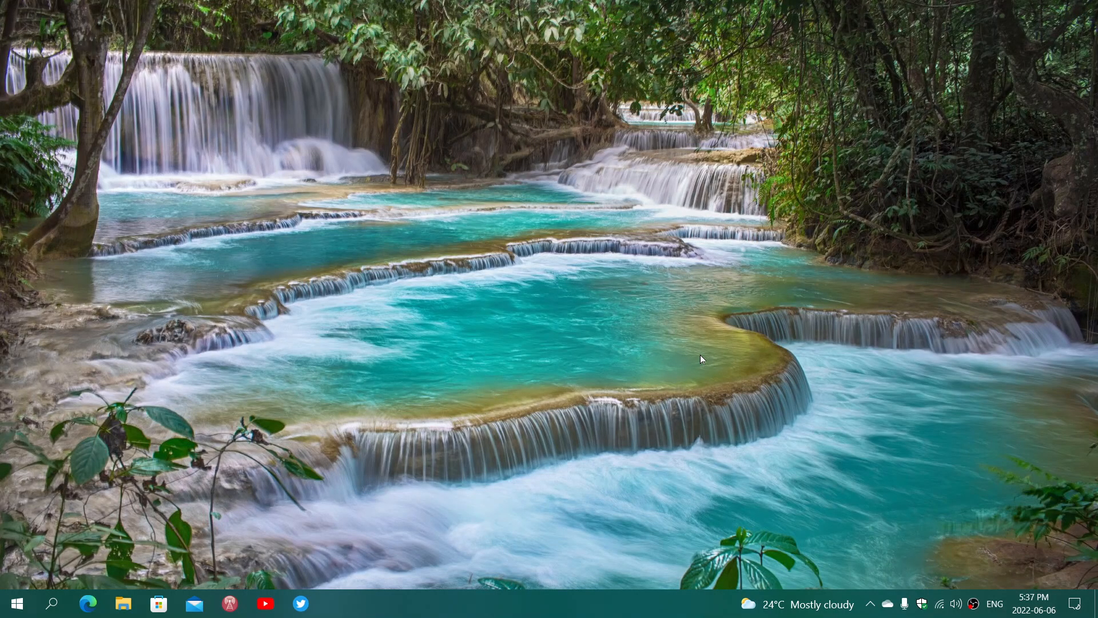